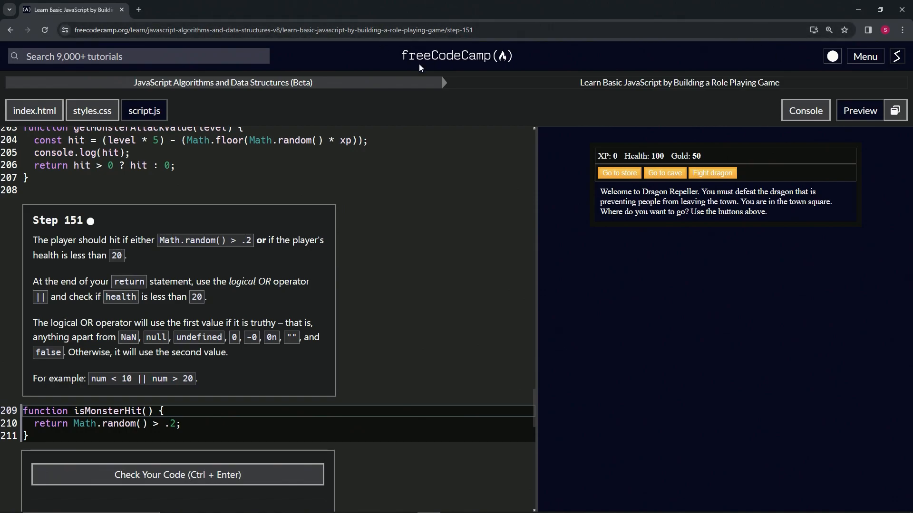
mouse_move(301, 100)
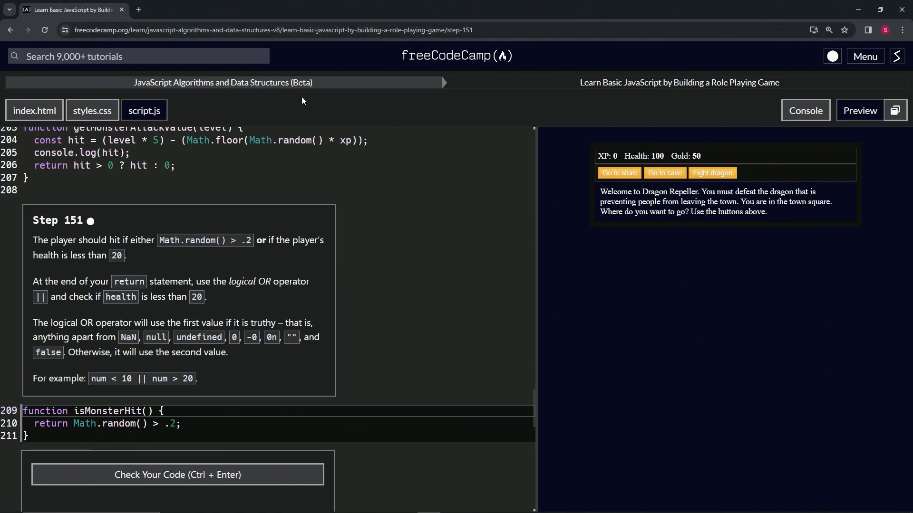
mouse_move(655, 97)
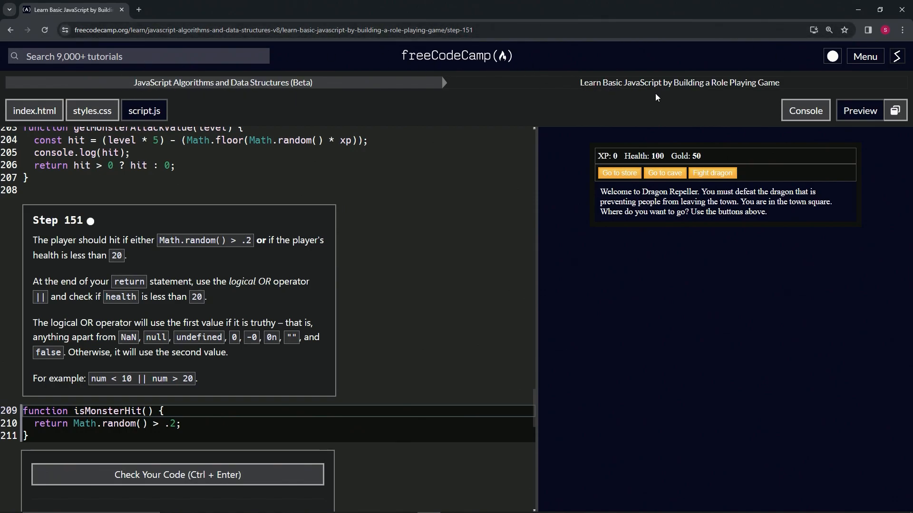
mouse_move(22, 220)
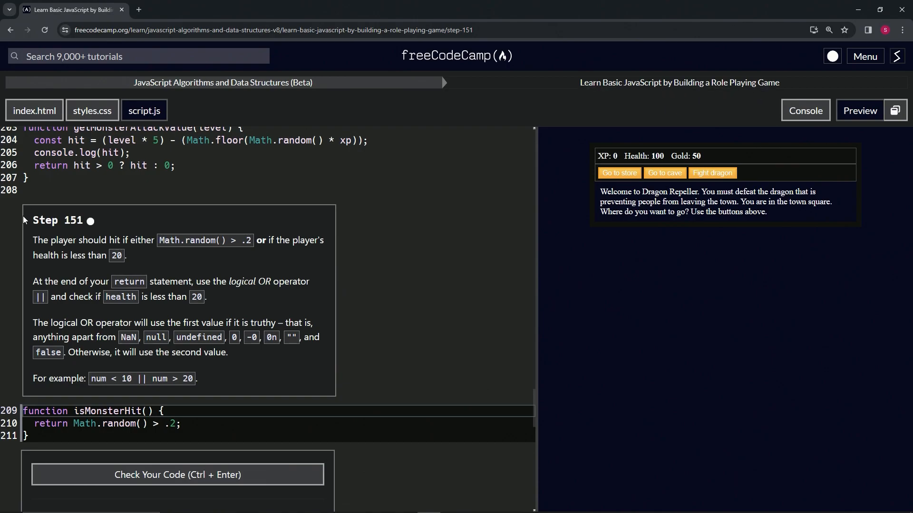
mouse_move(96, 232)
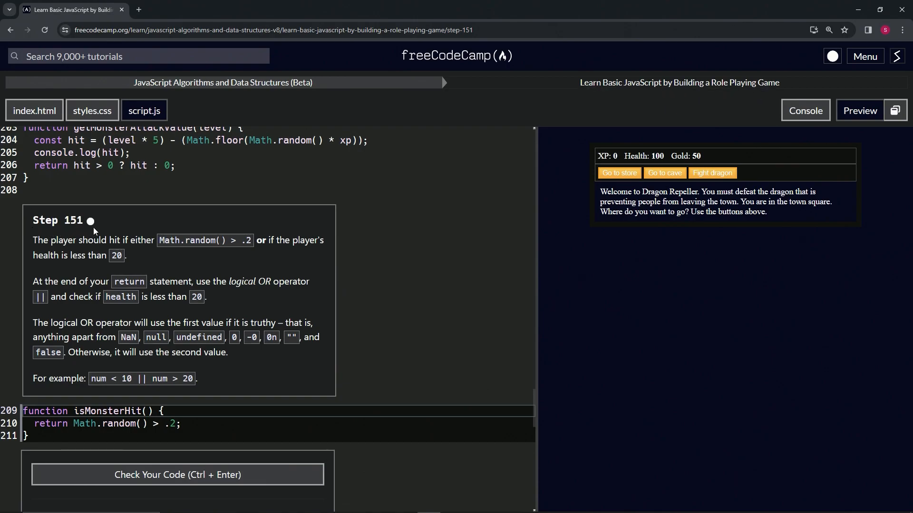
mouse_move(130, 245)
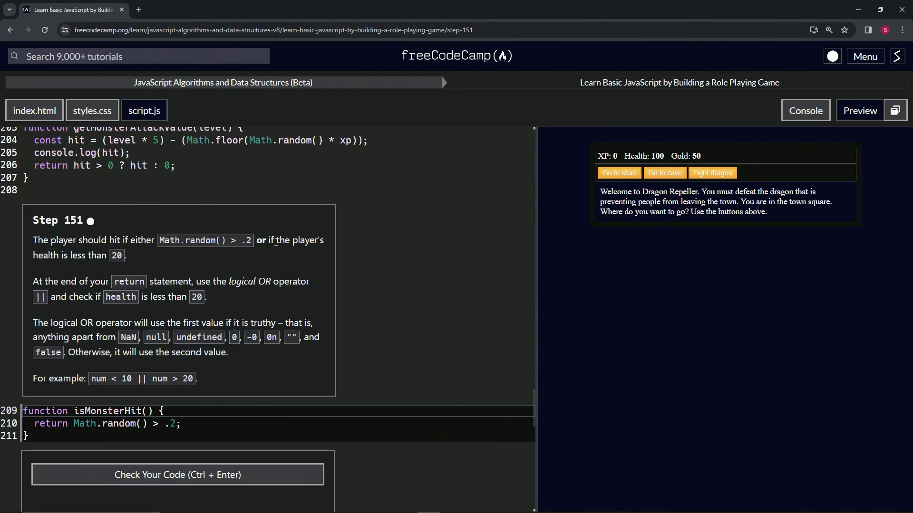
mouse_move(111, 263)
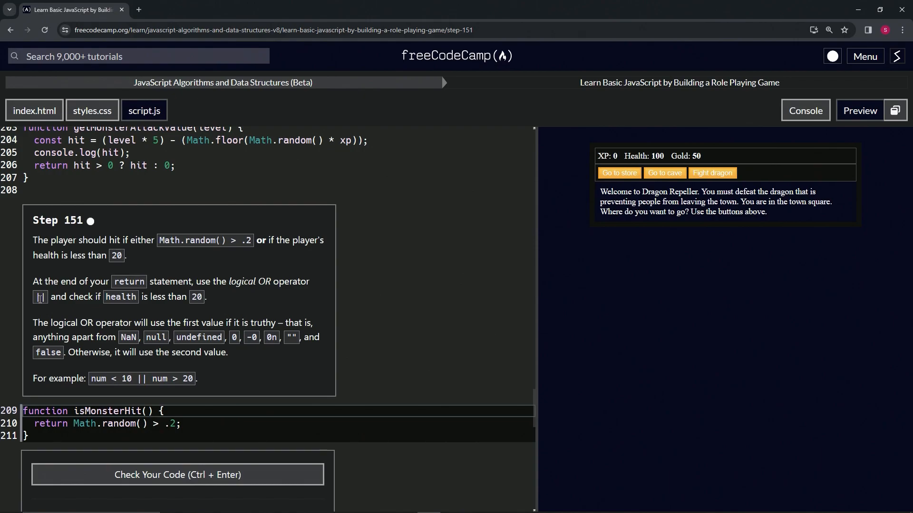
mouse_move(39, 305)
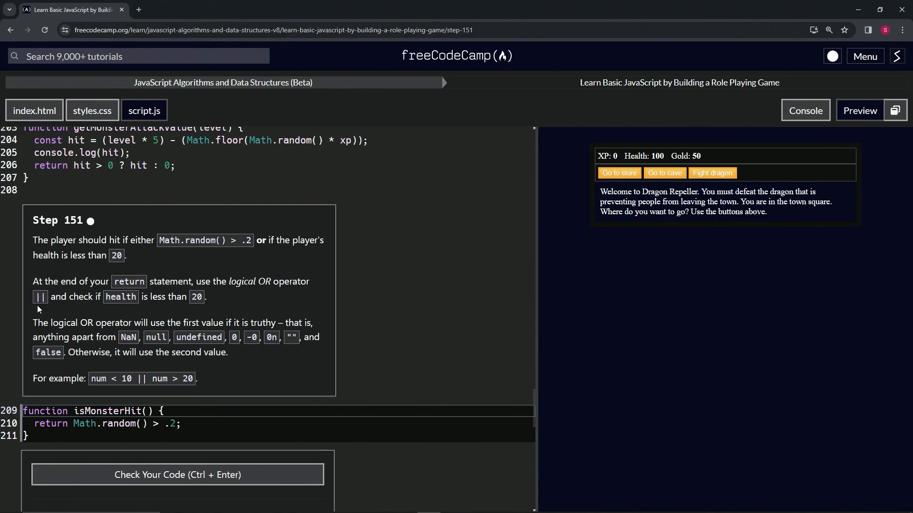
mouse_move(76, 317)
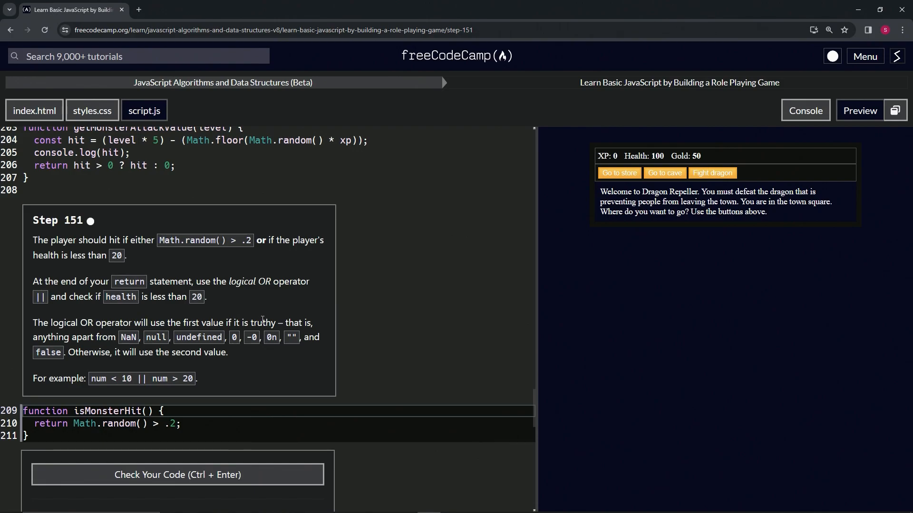
mouse_move(123, 334)
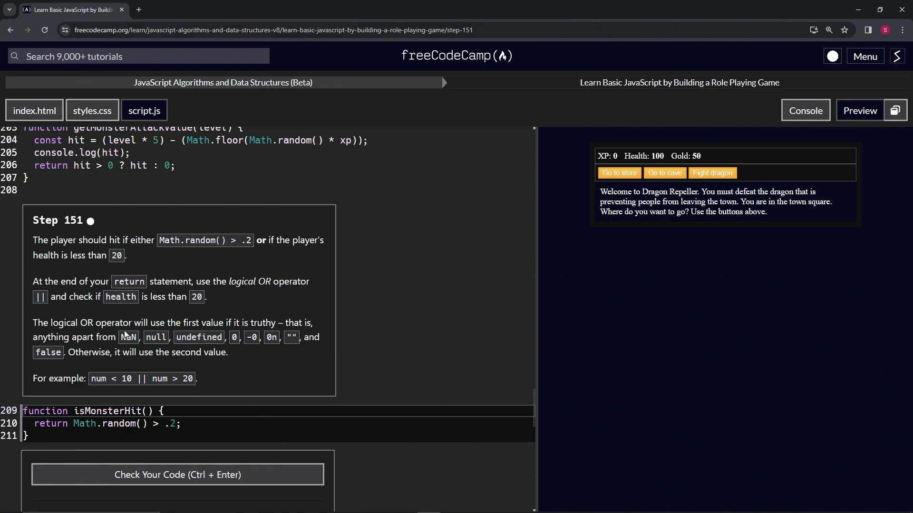
mouse_move(128, 336)
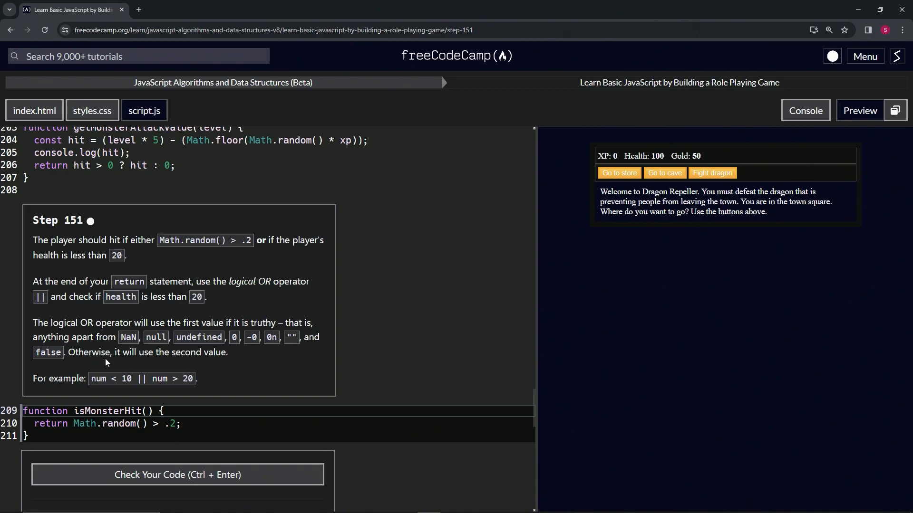
mouse_move(170, 362)
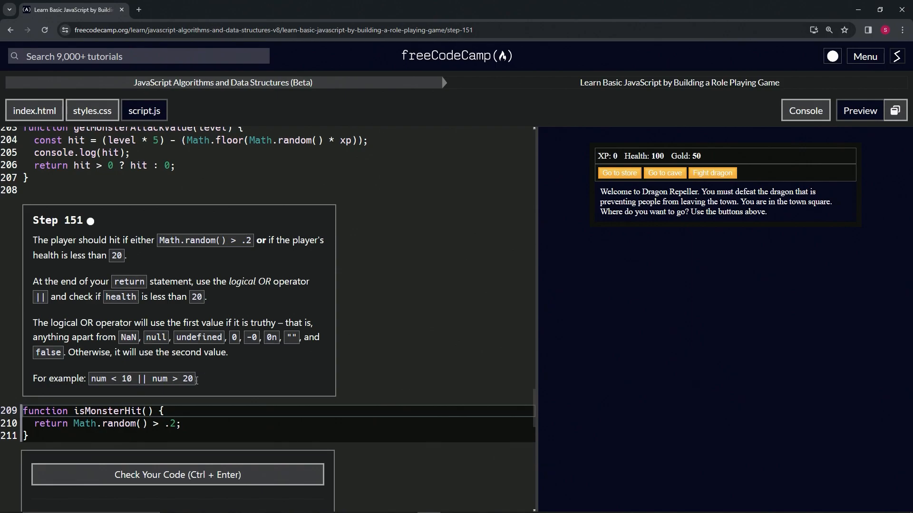
mouse_move(182, 393)
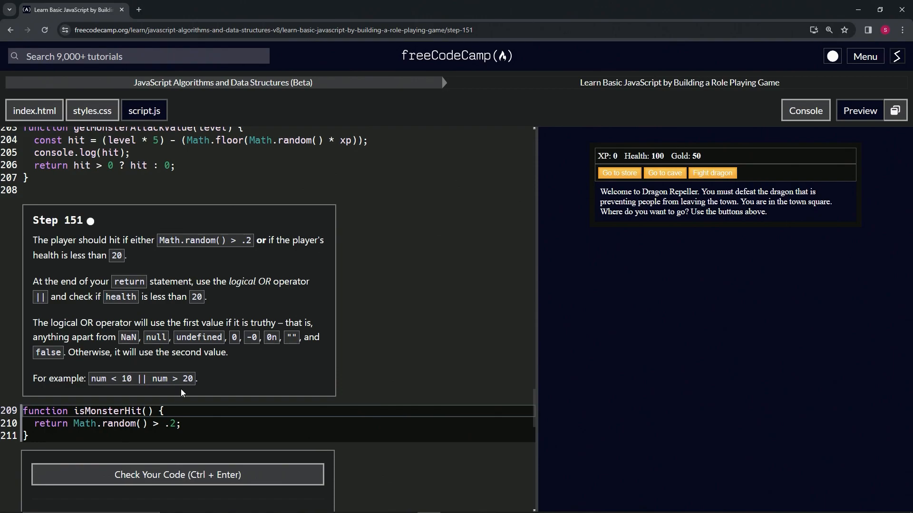
mouse_move(142, 428)
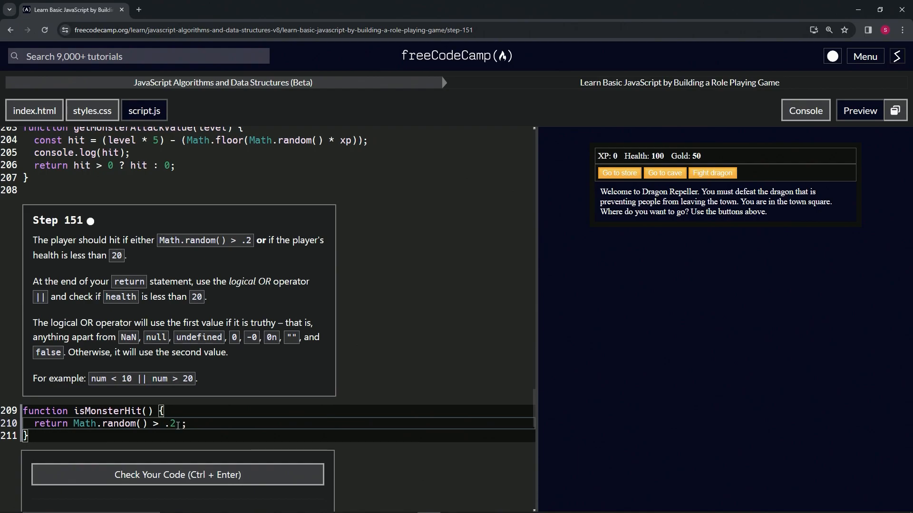
- Extend isMonsterHit to return Math.random() > .2 || health < 20
type("||")
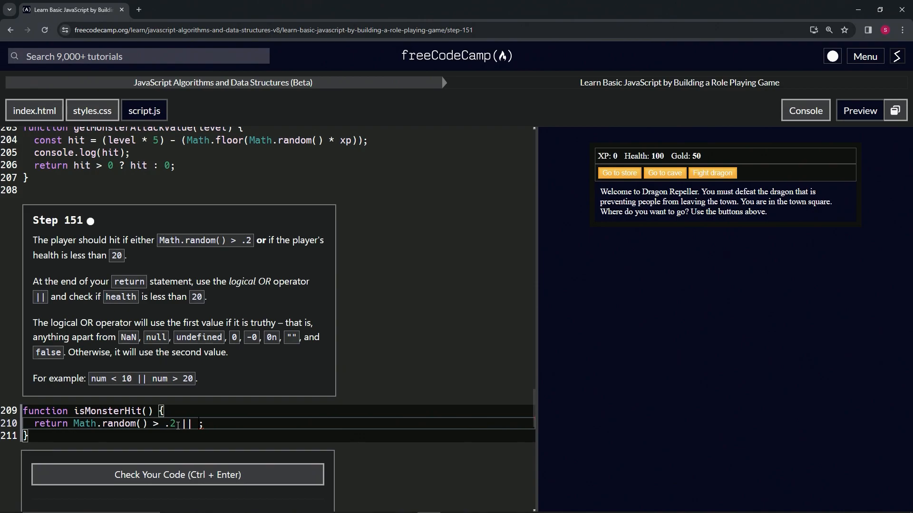
type("health")
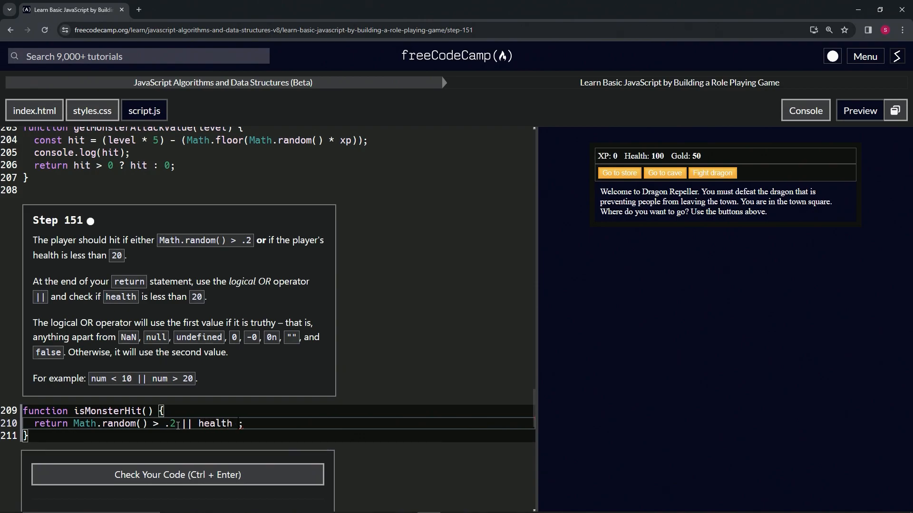
type("< 20")
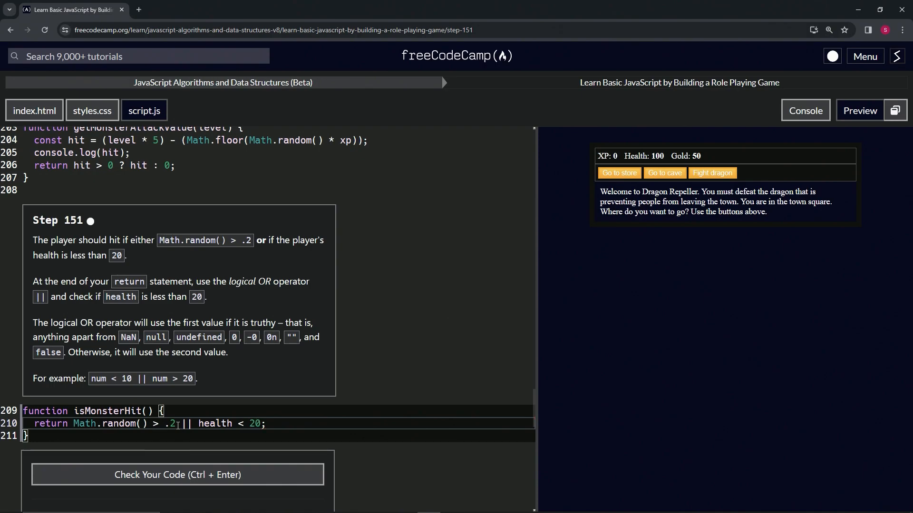
mouse_move(579, 161)
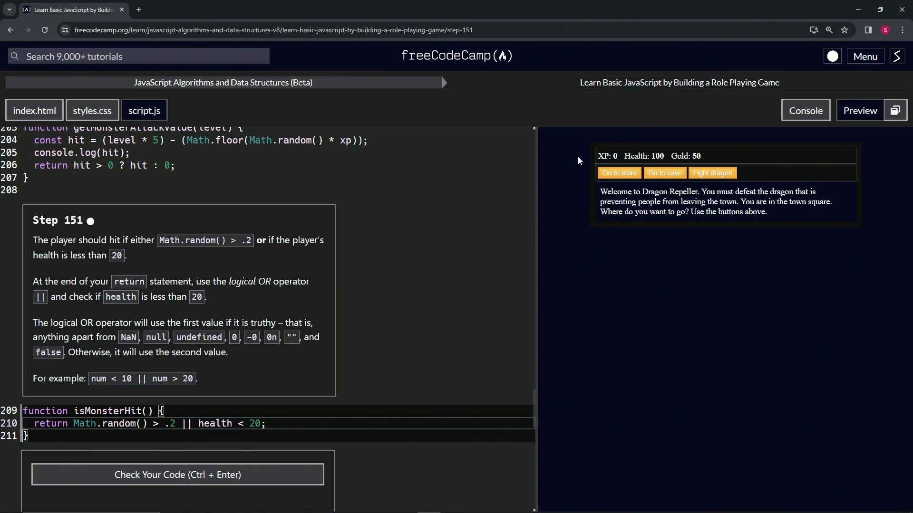
mouse_move(653, 159)
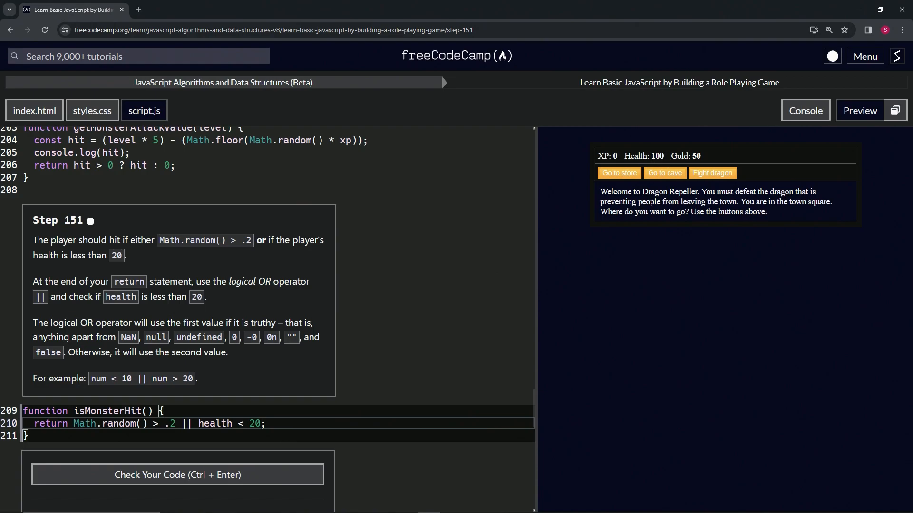
mouse_move(650, 187)
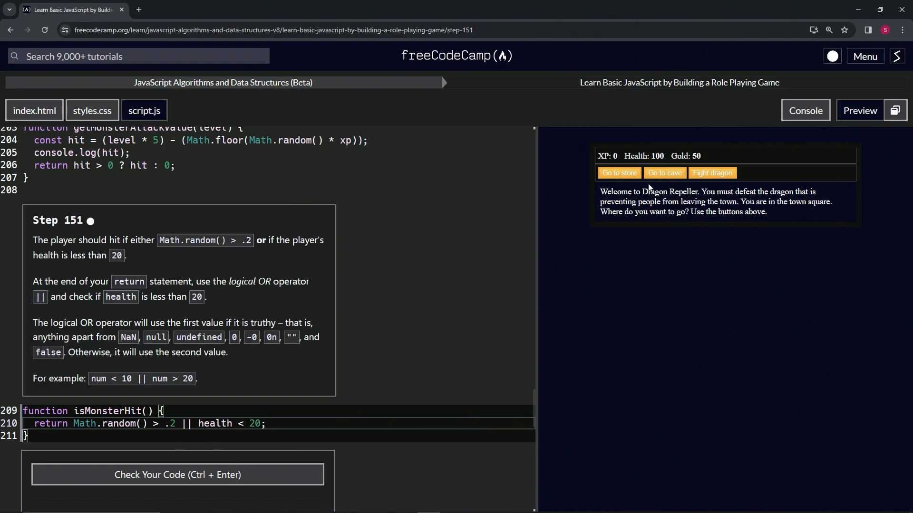
- Check the code, pass Step 151 and submit to advance to Step 152
scroll("down", 3)
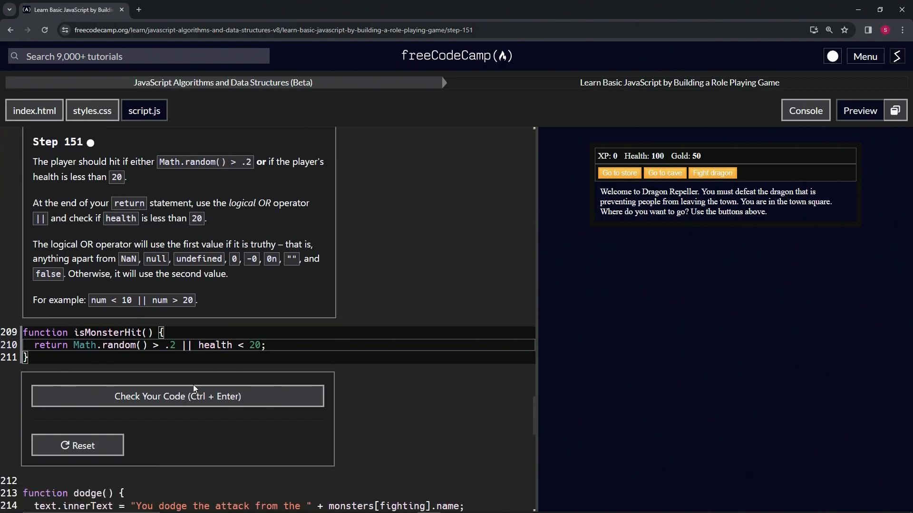
left_click(178, 397)
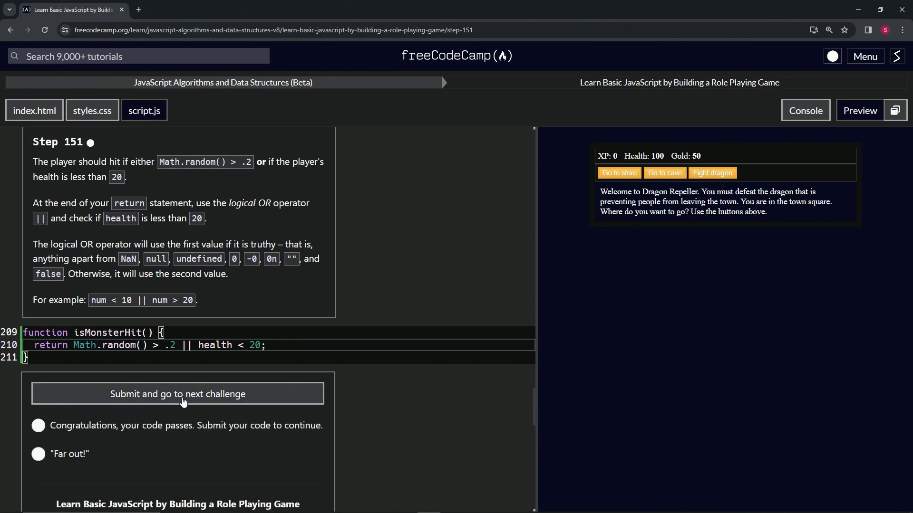
left_click(177, 394)
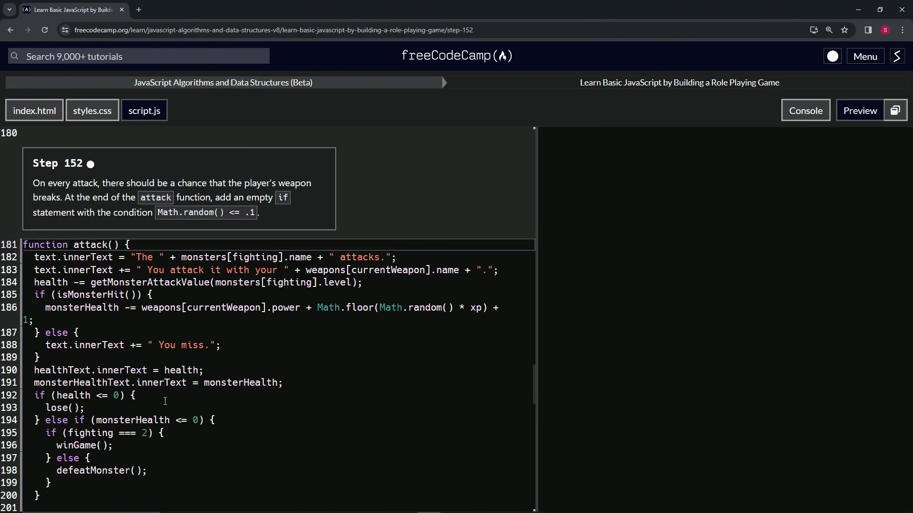